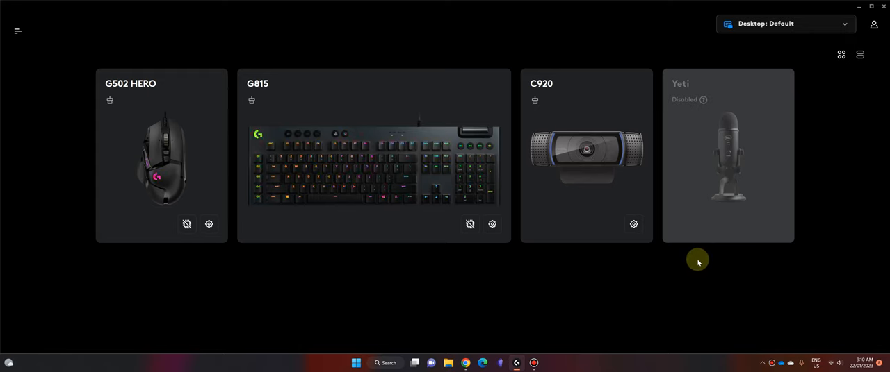
mouse_move(691, 285)
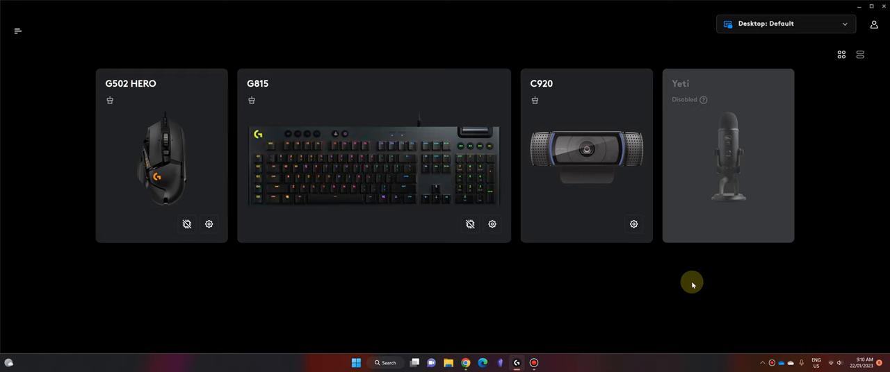
mouse_move(689, 120)
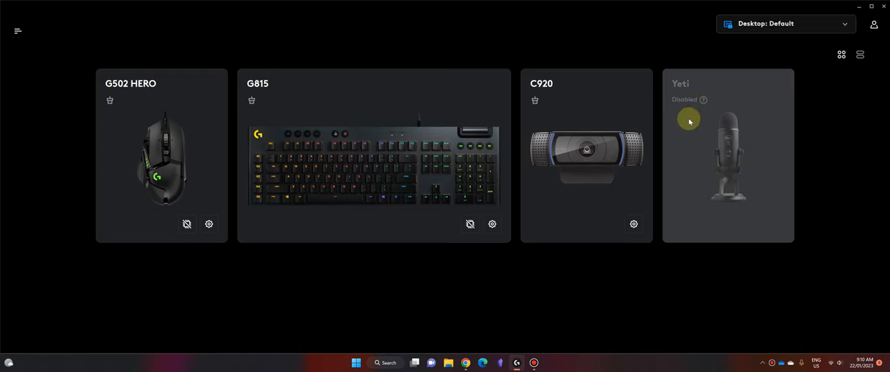
mouse_move(711, 91)
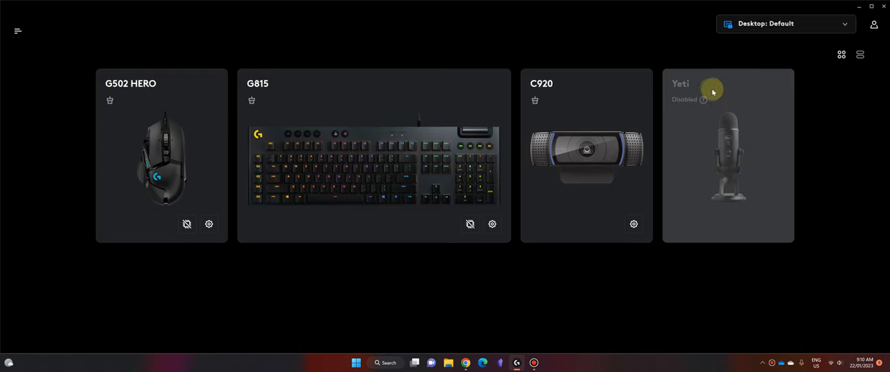
mouse_move(691, 109)
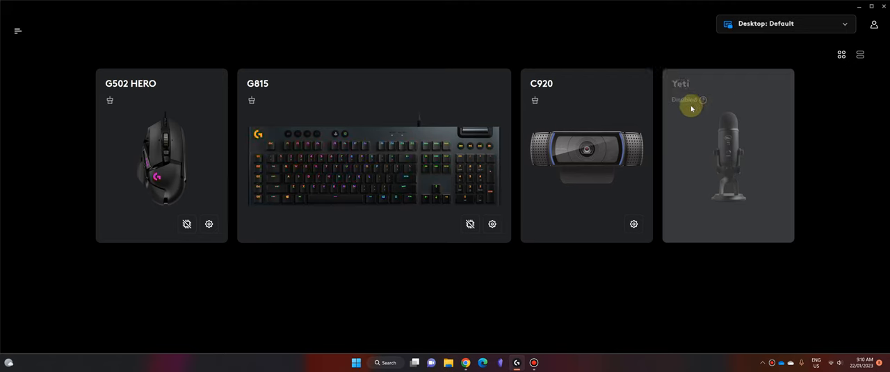
mouse_move(704, 101)
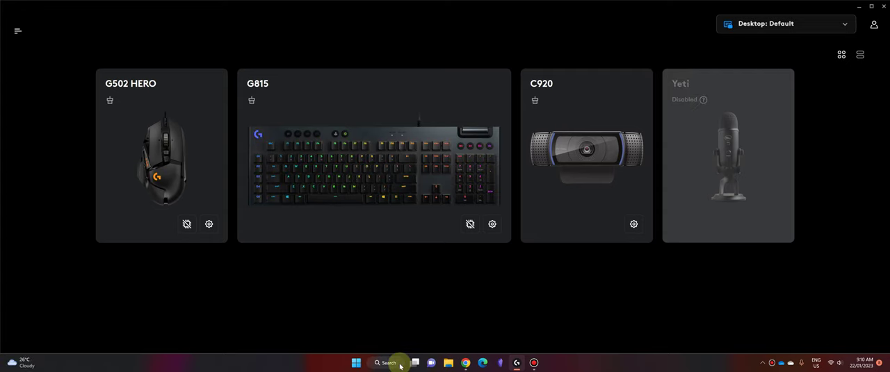
- Open Control Panel from Windows Search to reach the Sound playback device list
left_click(386, 363)
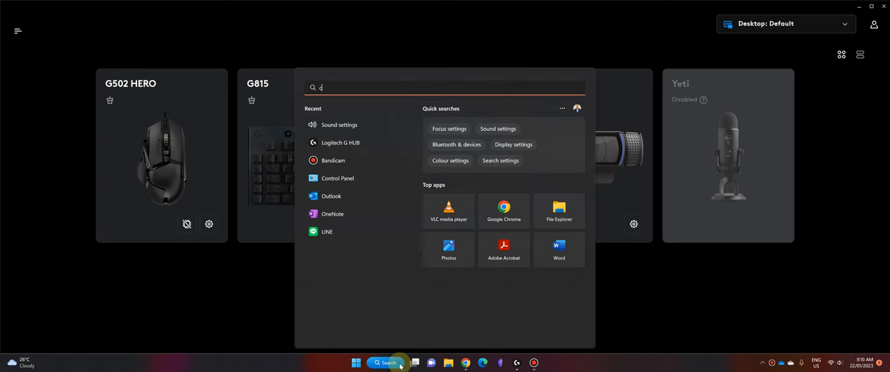
left_click(337, 179)
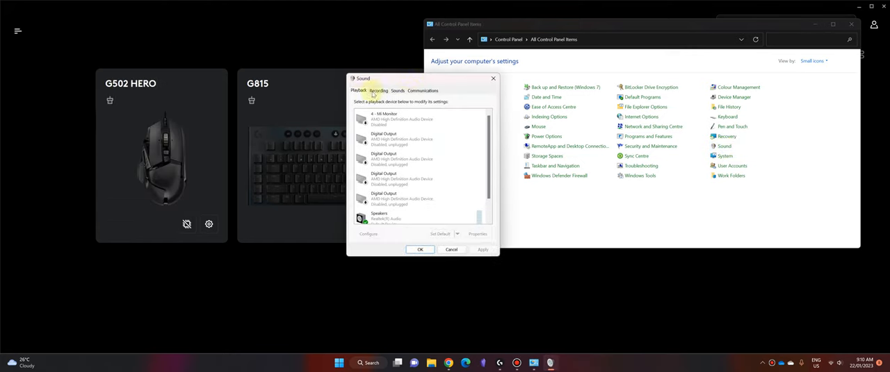
- Enable the disabled Yeti Speakers under Playback, then open the Yeti card in G HUB
left_click(377, 90)
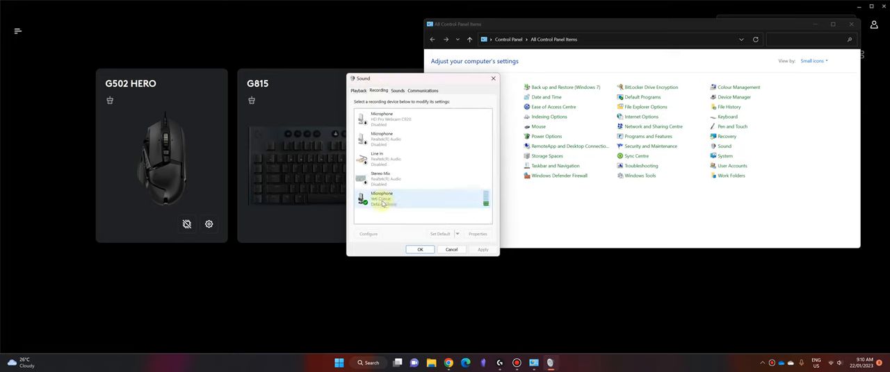
mouse_move(464, 202)
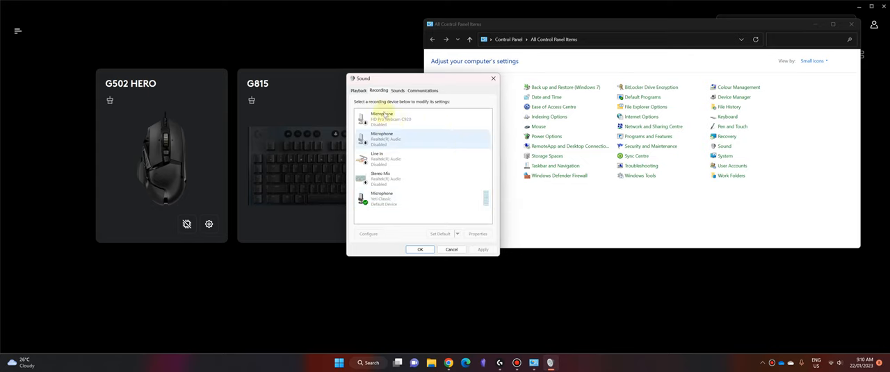
left_click(358, 91)
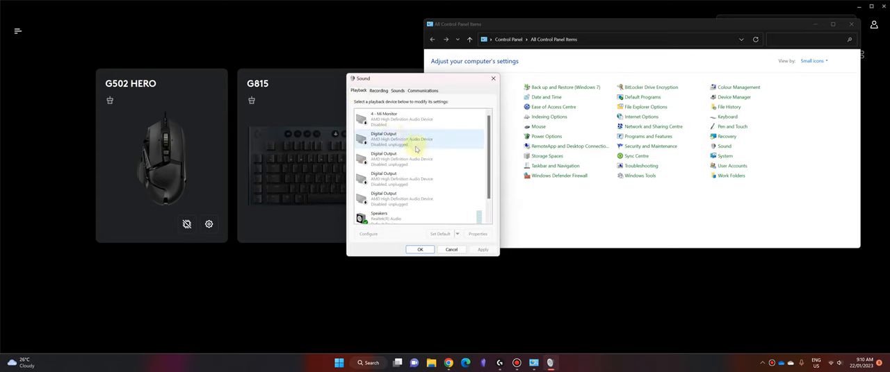
scroll("down", 3)
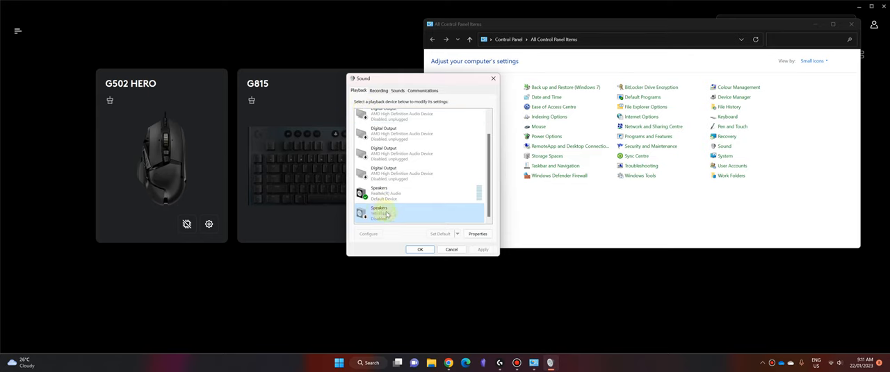
right_click(379, 213)
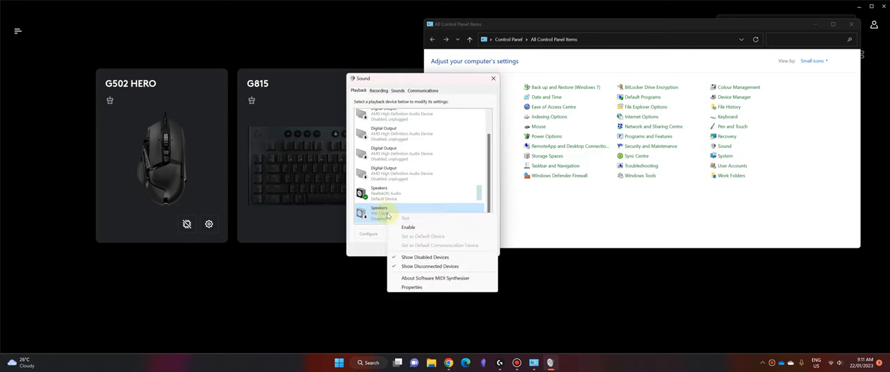
left_click(407, 227)
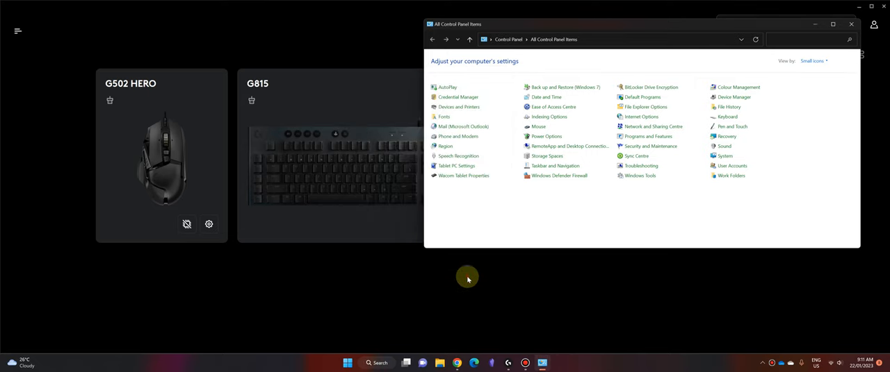
left_click(851, 24)
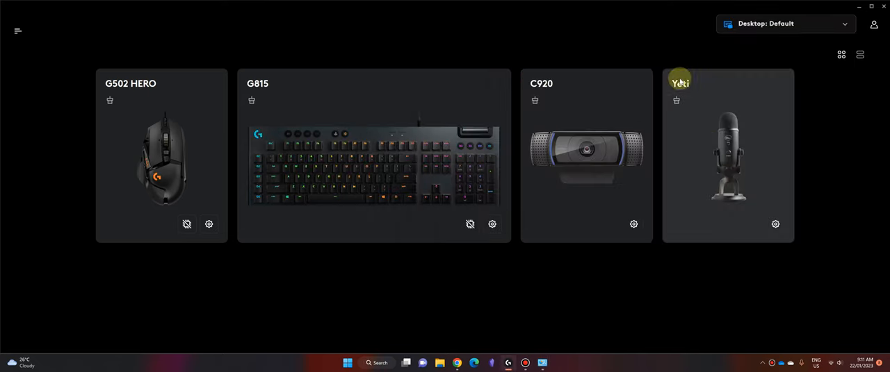
left_click(775, 224)
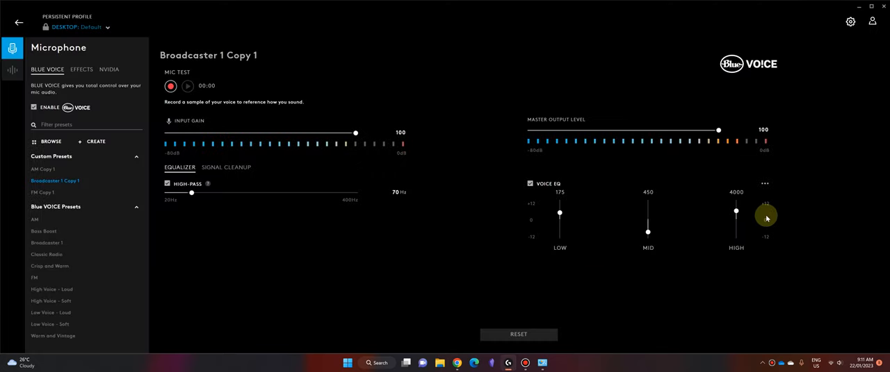